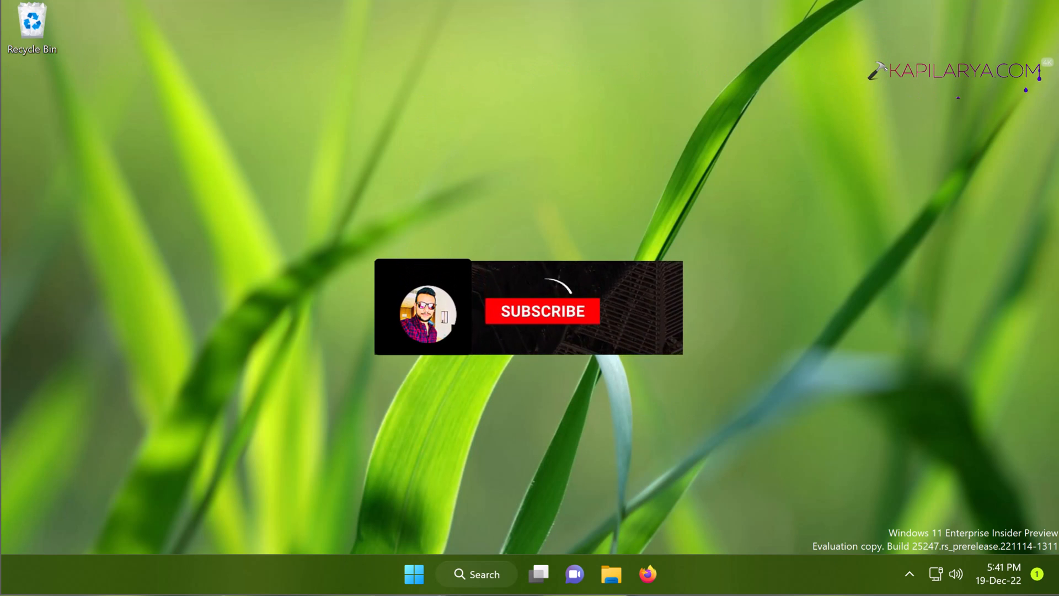
Reach the Recovery page under System in Settings via the Start button's quick menu.
{"action": "left_click", "coordinate": [542, 312]}
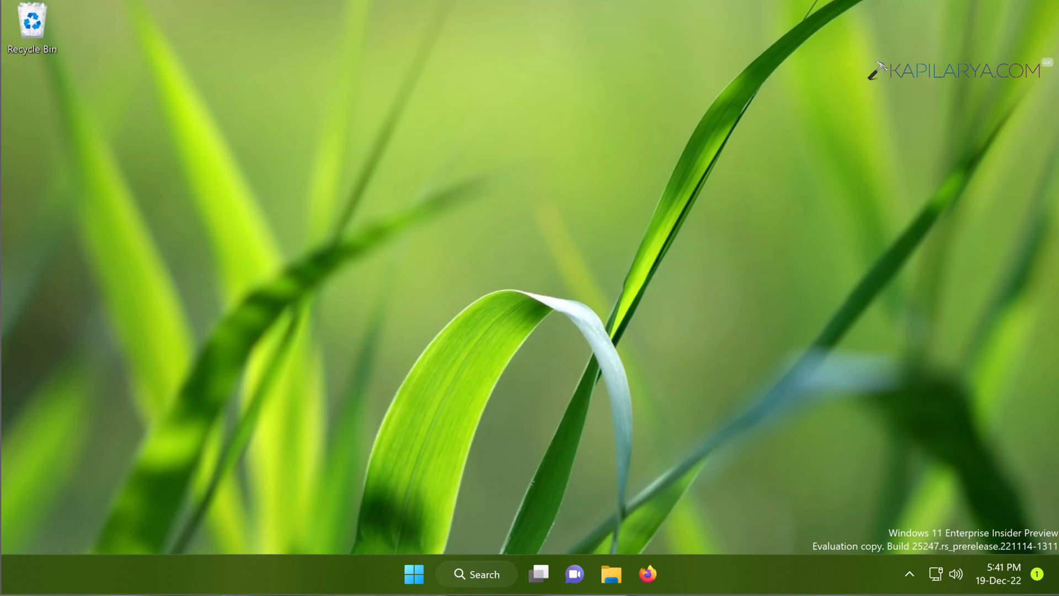
{"action": "mouse_move", "coordinate": [414, 574]}
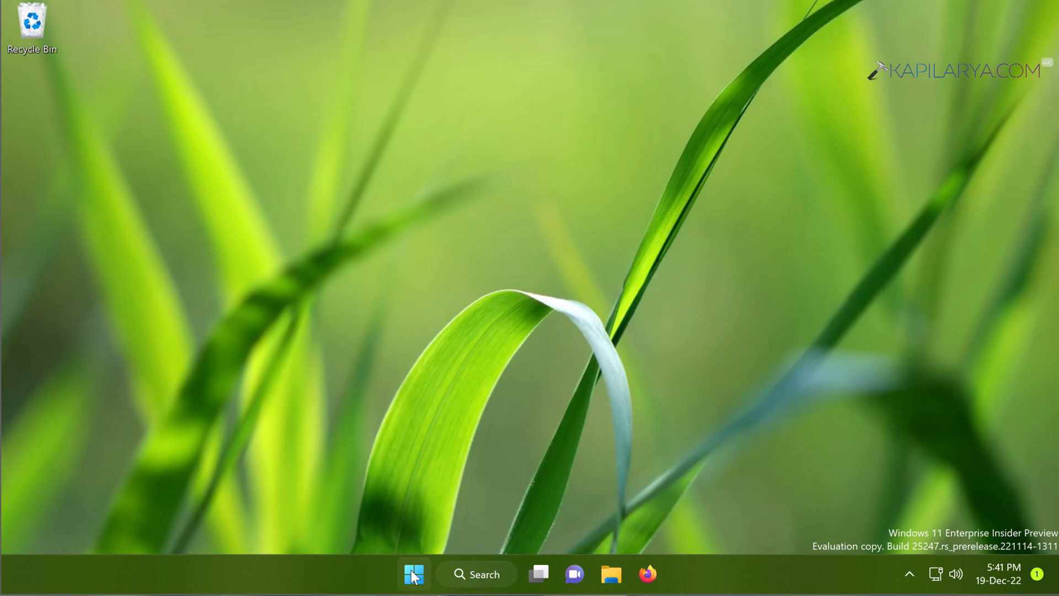
{"action": "right_click", "coordinate": [414, 574]}
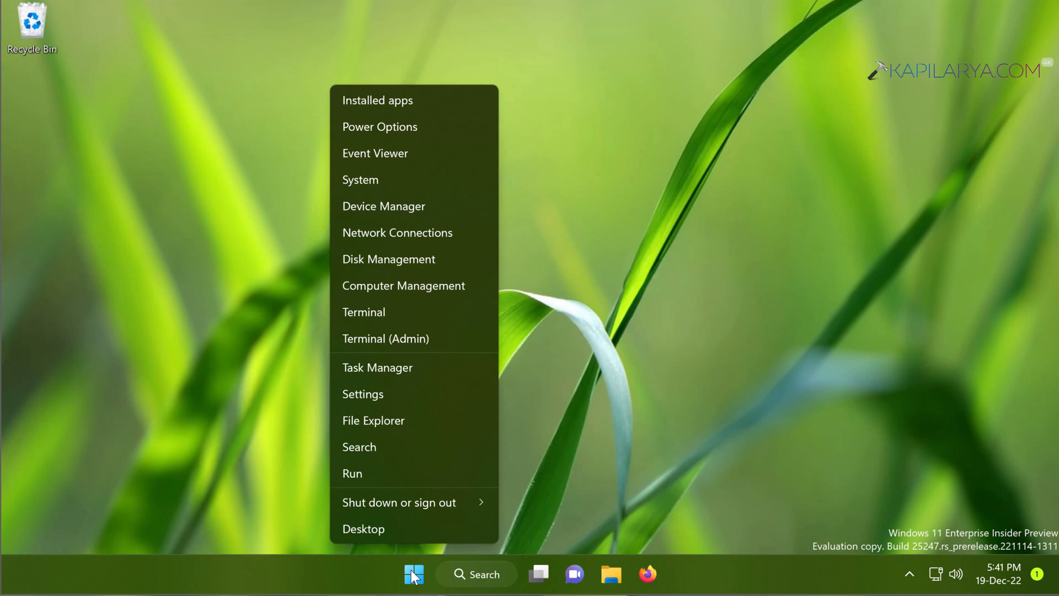
{"action": "left_click", "coordinate": [413, 574]}
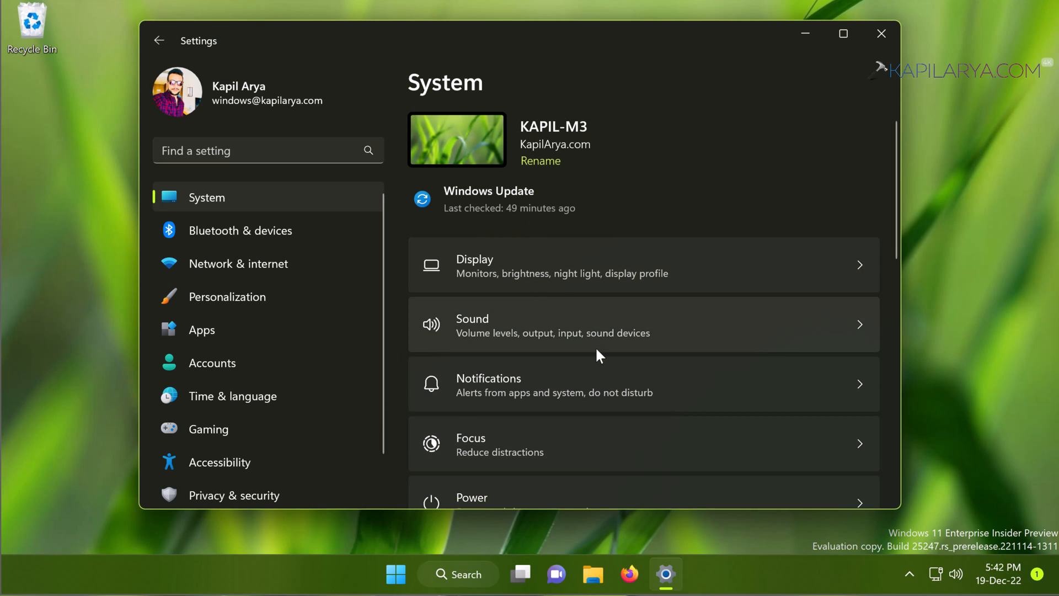
{"action": "scroll", "scroll_direction": "down", "scroll_amount": 3}
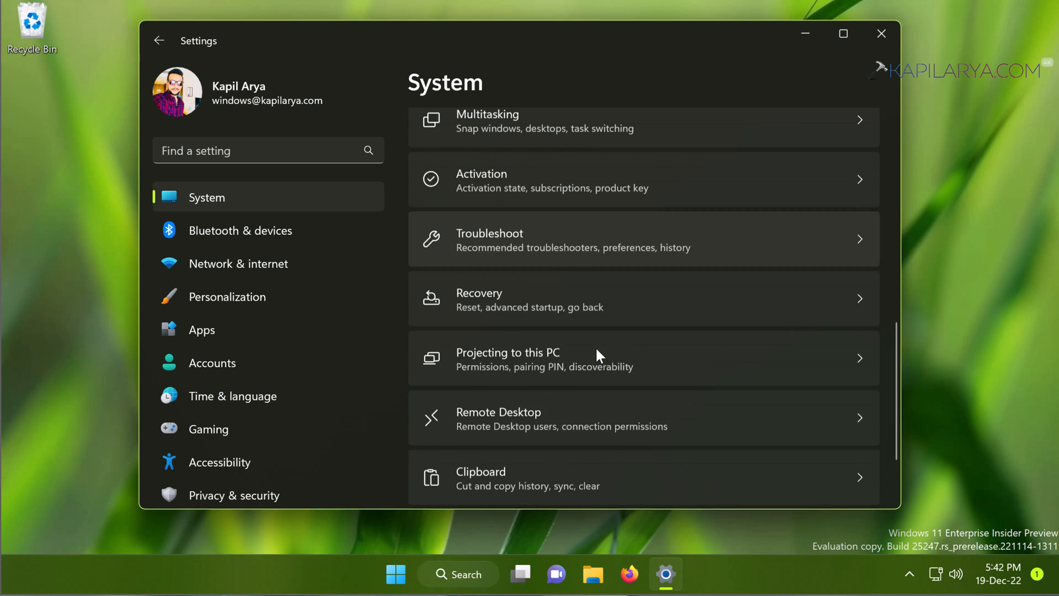
{"action": "scroll", "scroll_direction": "down", "scroll_amount": 3}
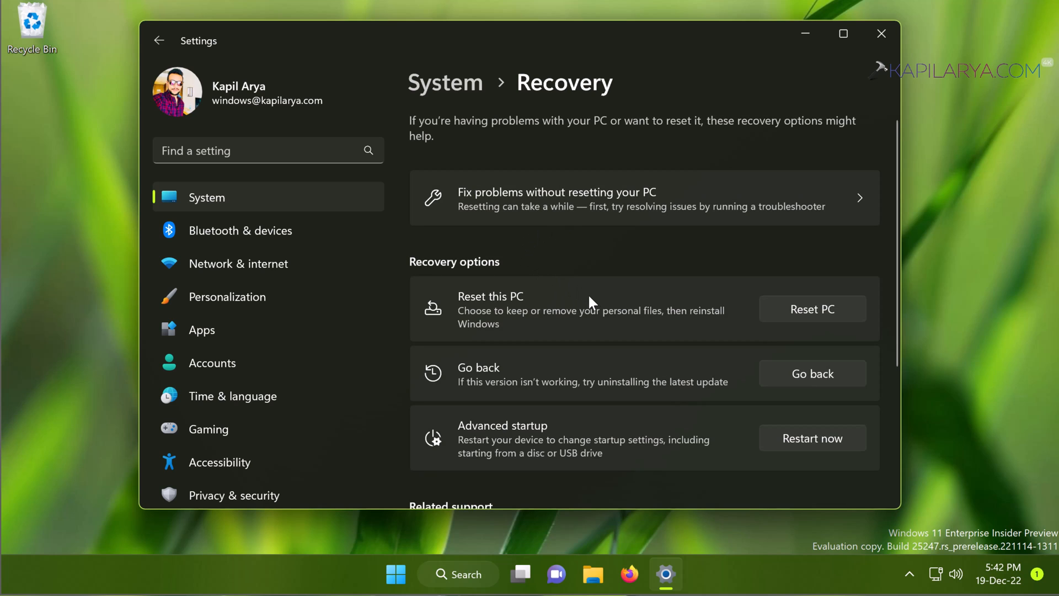
{"action": "mouse_move", "coordinate": [725, 421]}
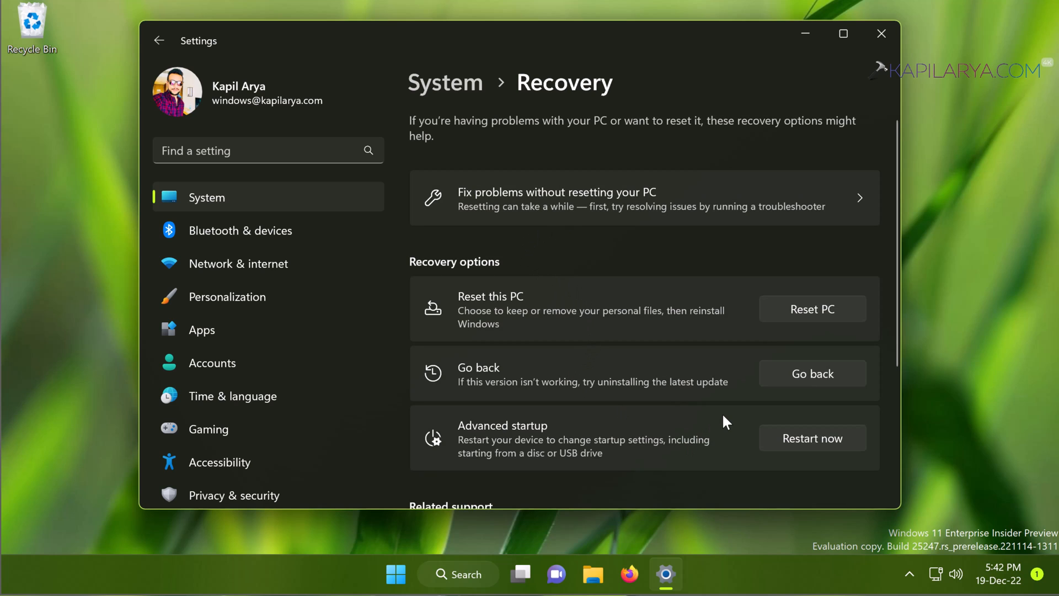
{"action": "scroll", "scroll_direction": "down", "scroll_amount": 3}
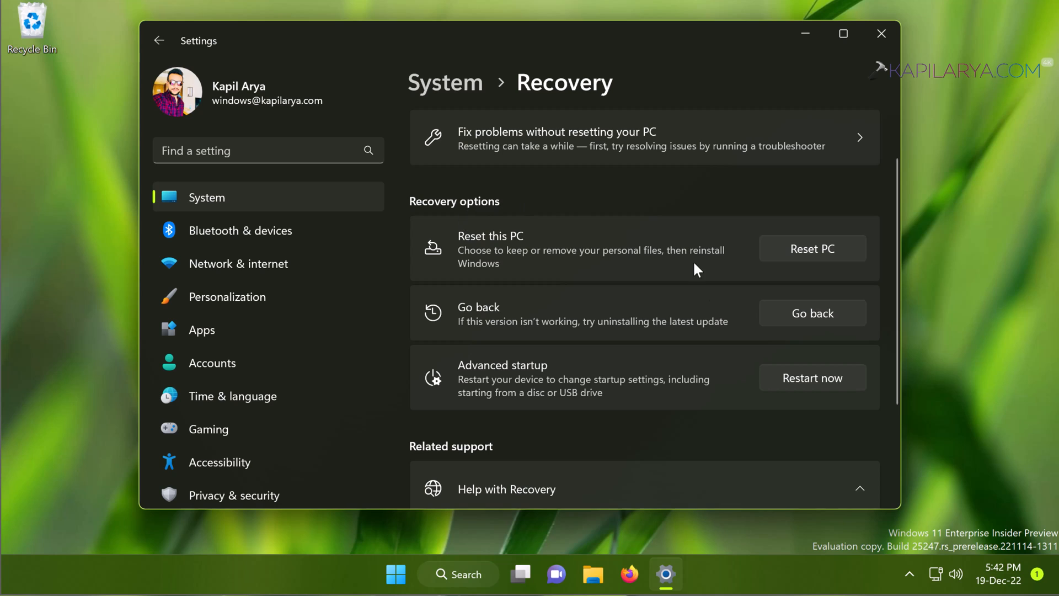
{"action": "mouse_move", "coordinate": [778, 388]}
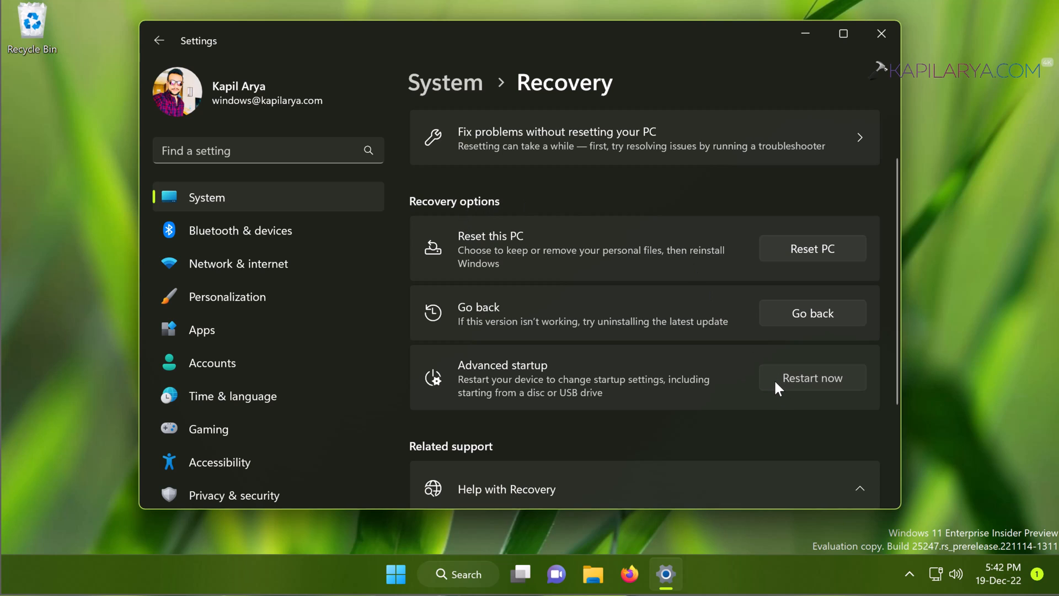
Restart the PC now into Advanced startup and confirm the immediate restart.
{"action": "left_click", "coordinate": [811, 378]}
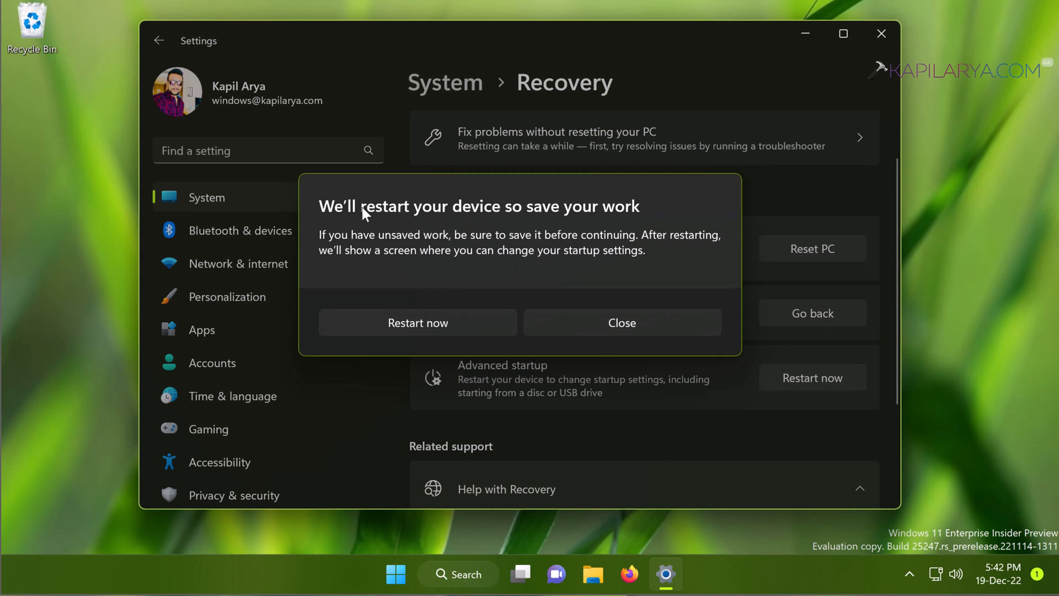
{"action": "mouse_move", "coordinate": [589, 227]}
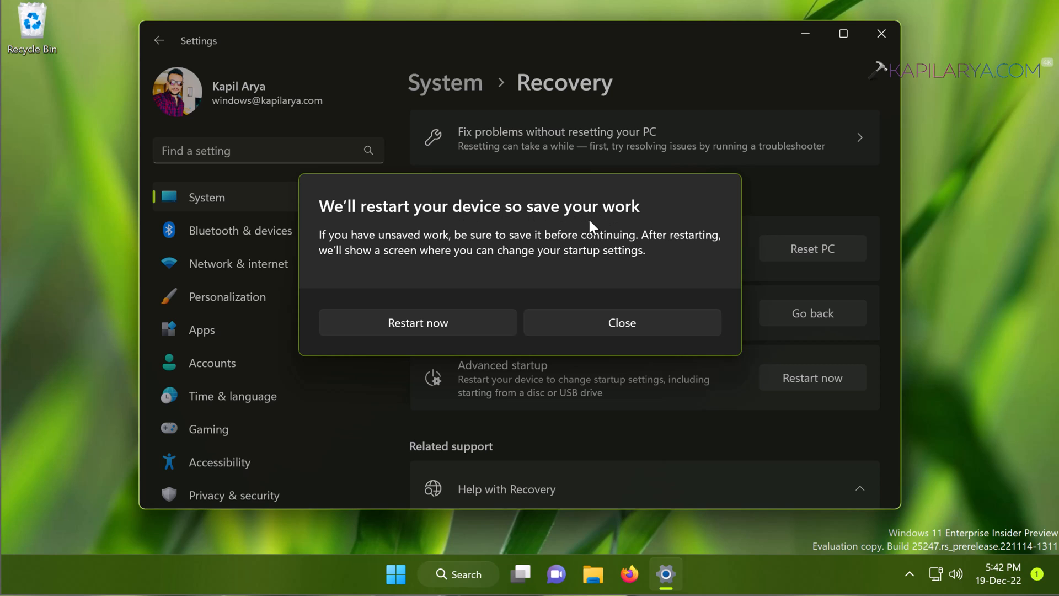
{"action": "mouse_move", "coordinate": [385, 258]}
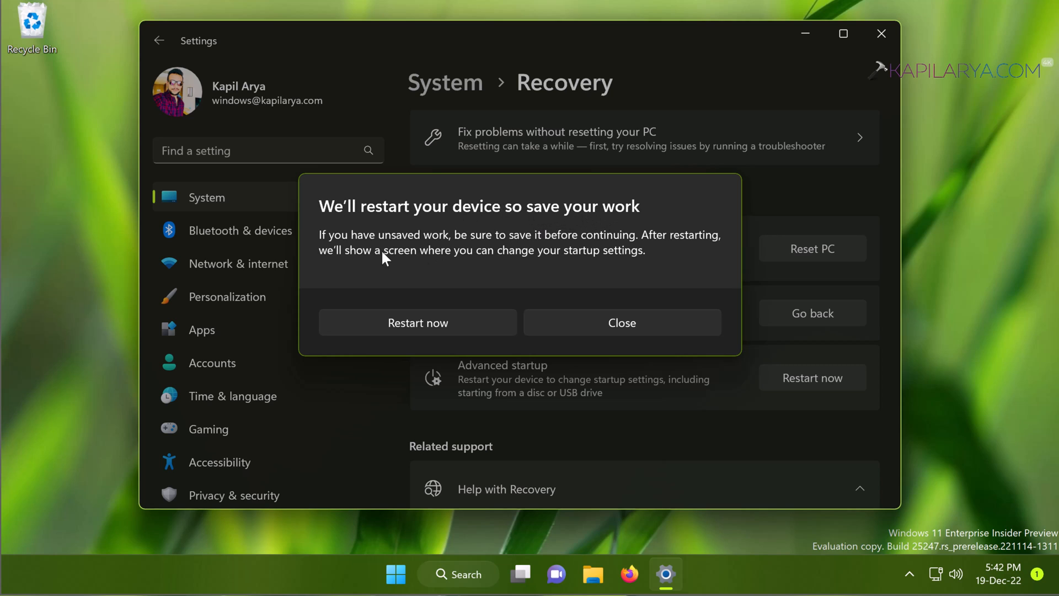
{"action": "mouse_move", "coordinate": [565, 330]}
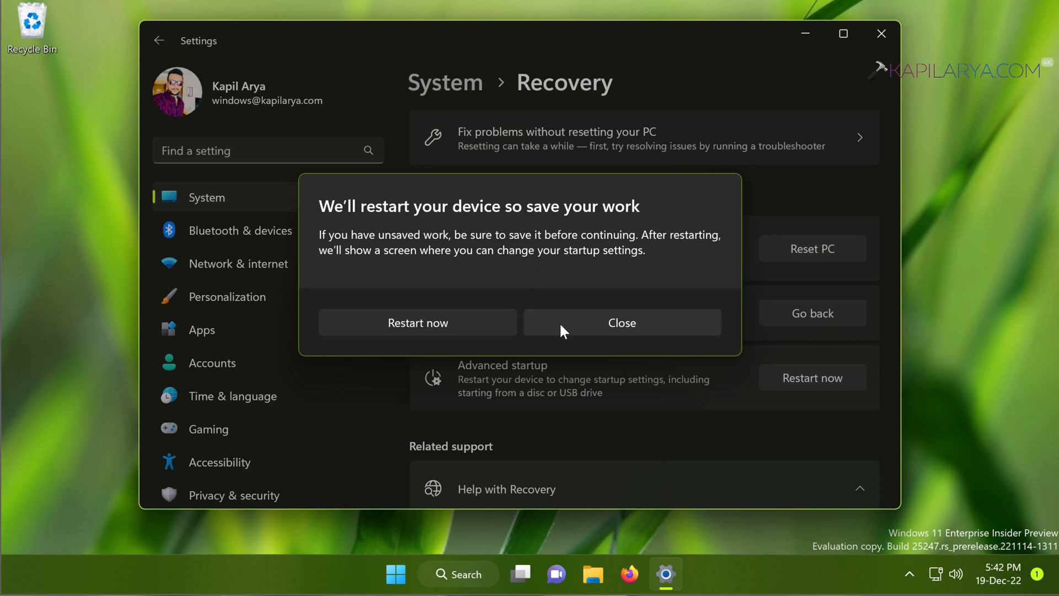
{"action": "mouse_move", "coordinate": [377, 330]}
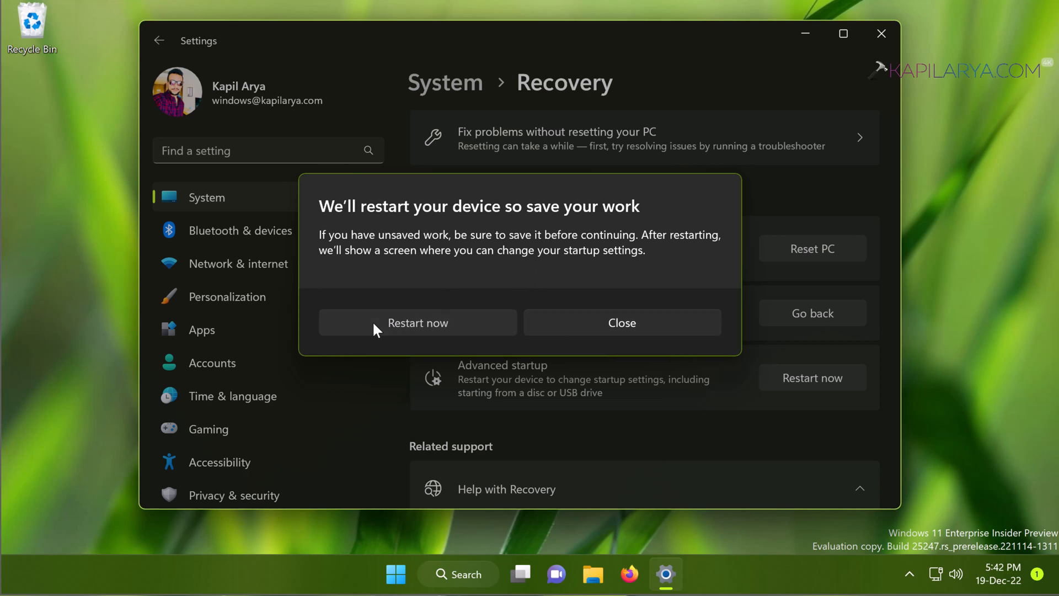
{"action": "left_click", "coordinate": [417, 322]}
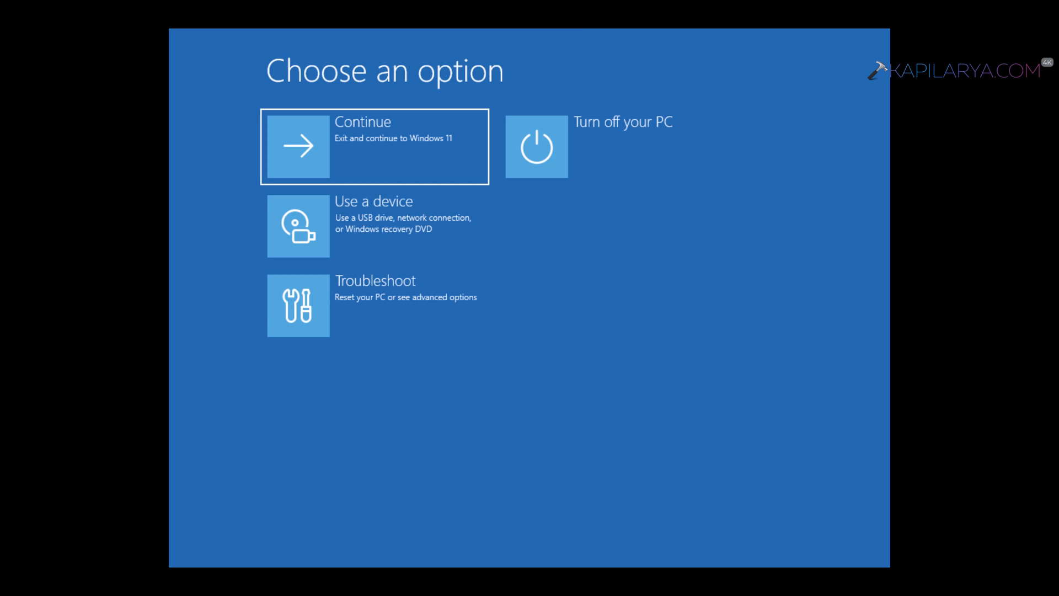
{"action": "mouse_move", "coordinate": [607, 374]}
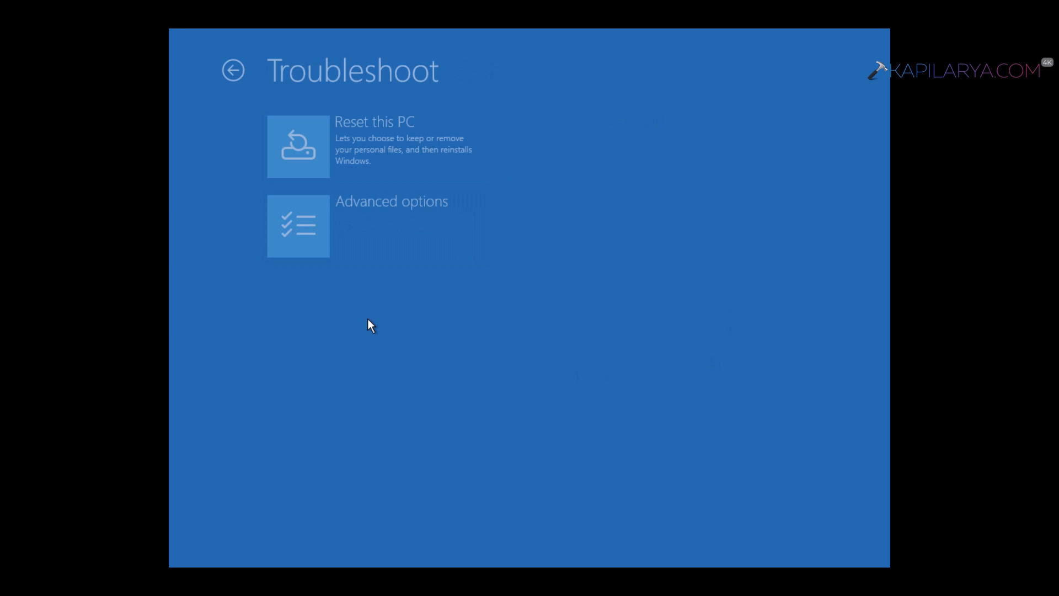
{"action": "mouse_move", "coordinate": [385, 234]}
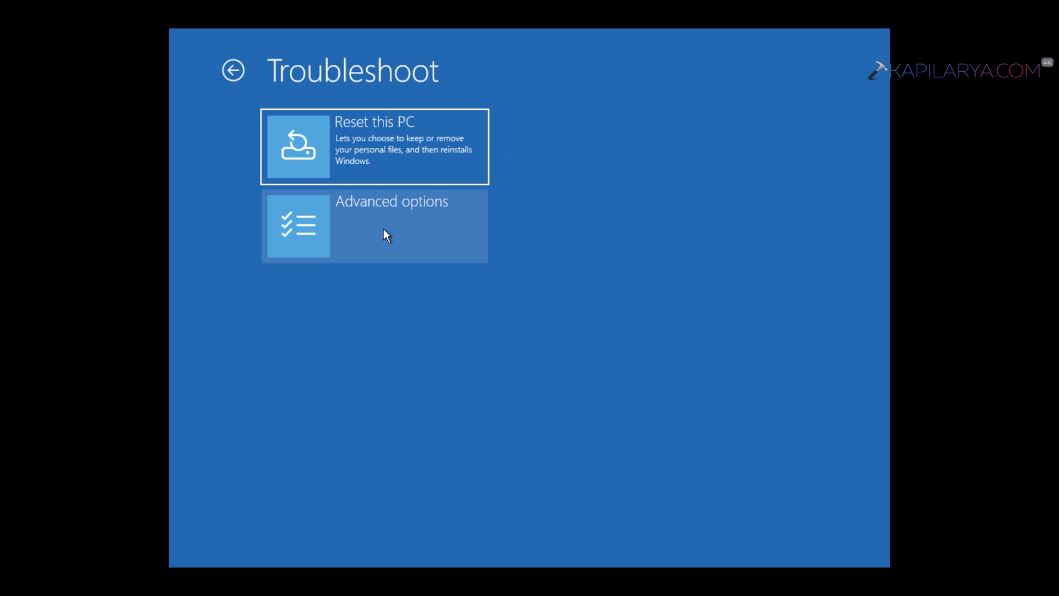
Go through Troubleshoot and Advanced options to the Startup Settings screen.
{"action": "left_click", "coordinate": [374, 225]}
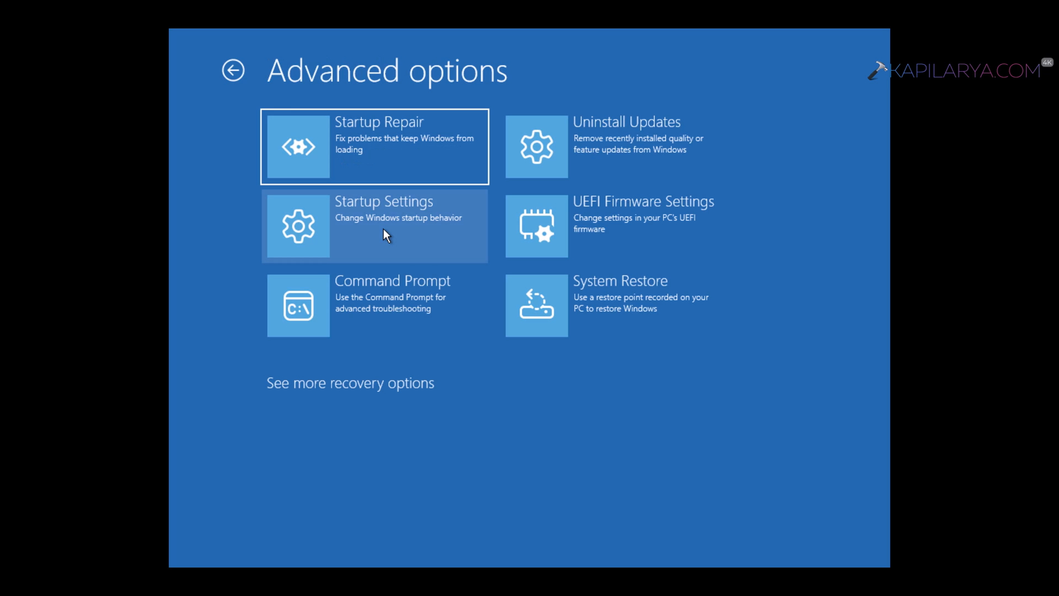
{"action": "mouse_move", "coordinate": [476, 155]}
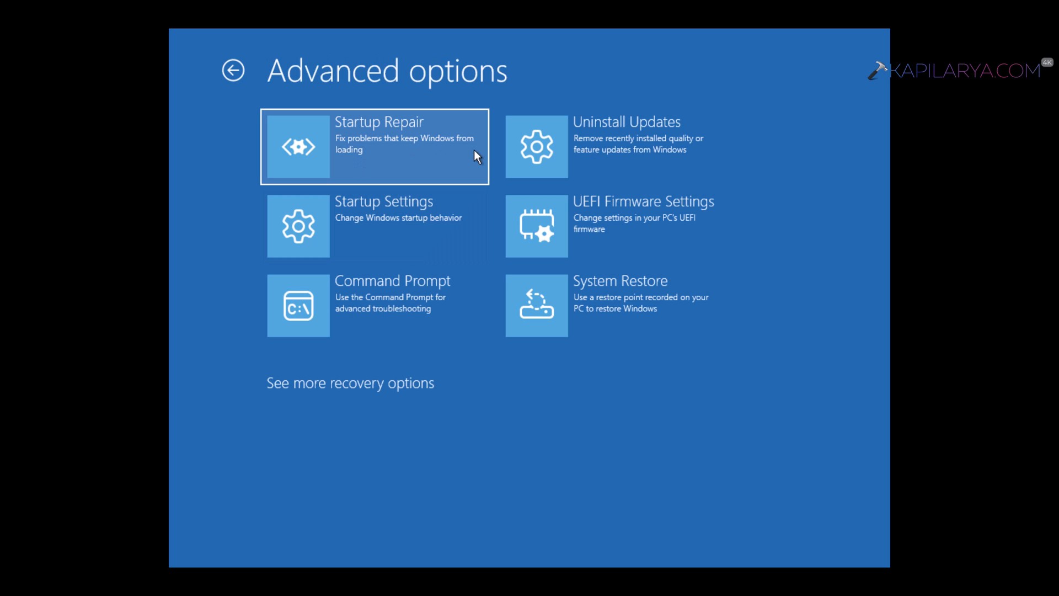
{"action": "mouse_move", "coordinate": [369, 232]}
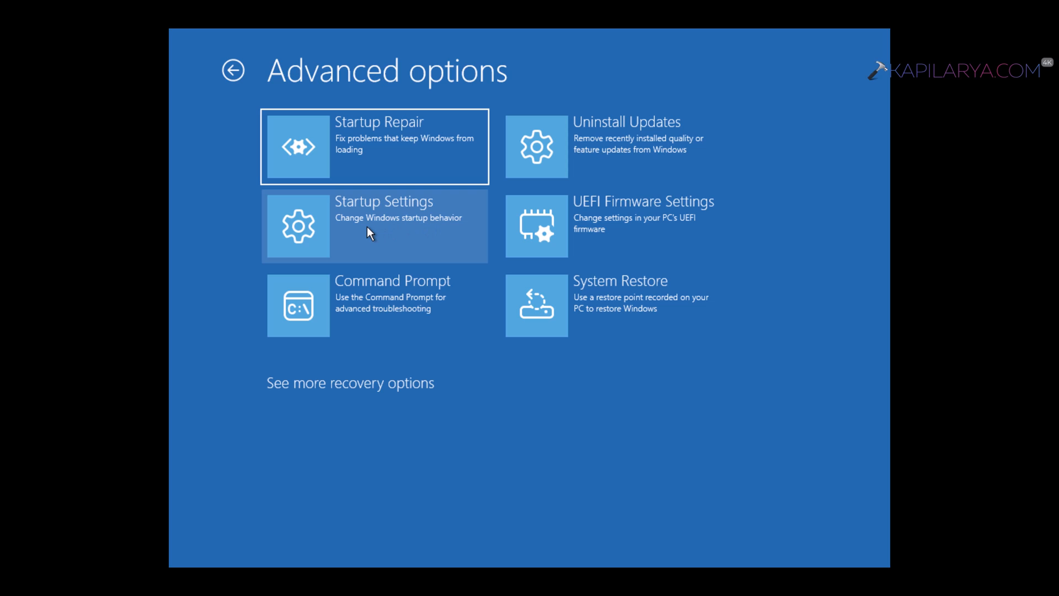
{"action": "left_click", "coordinate": [375, 225]}
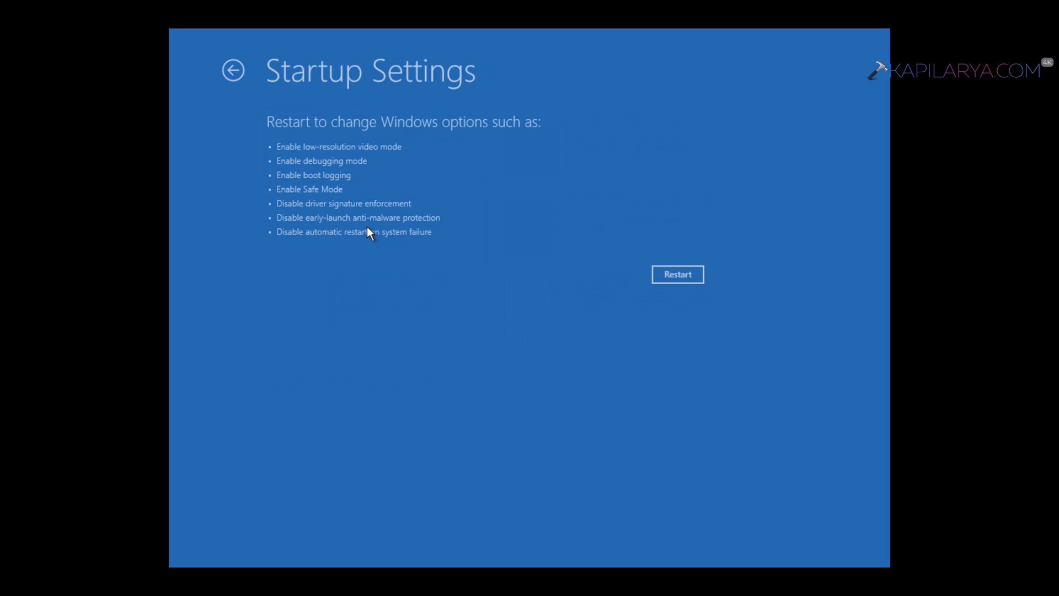
{"action": "mouse_move", "coordinate": [416, 291]}
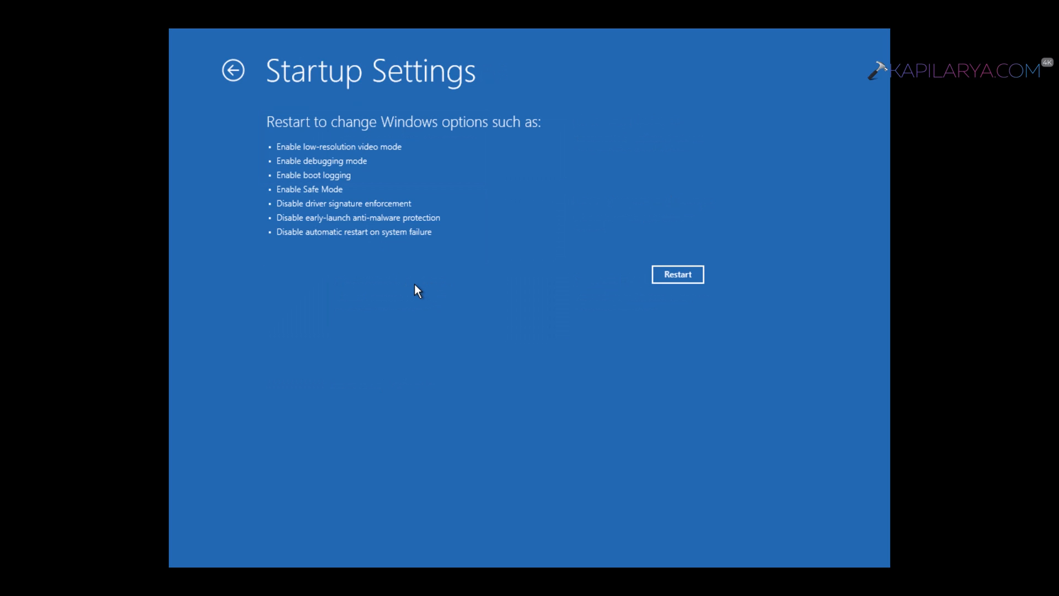
{"action": "mouse_move", "coordinate": [384, 162]}
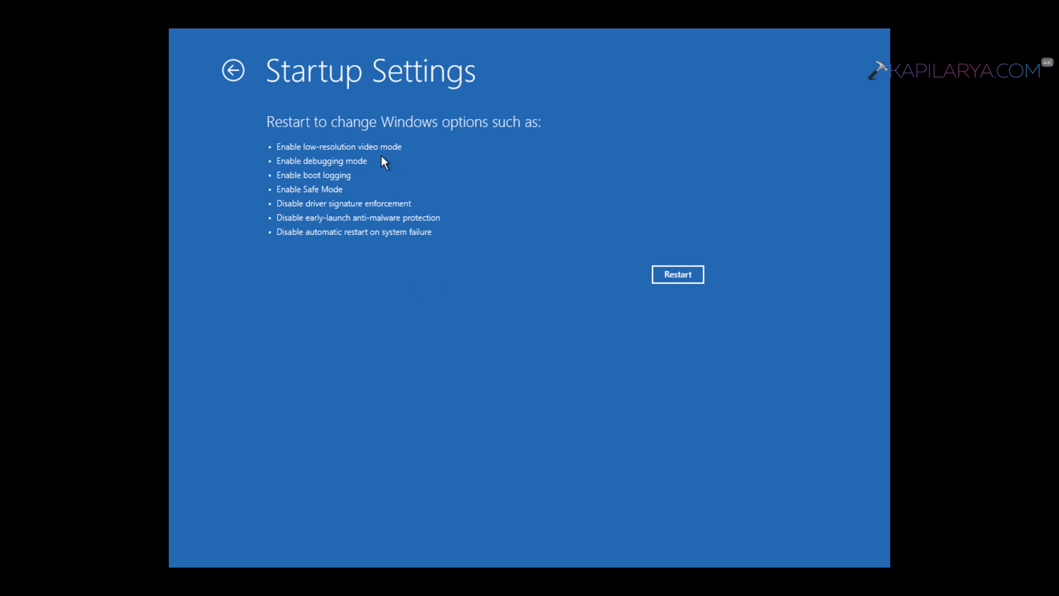
{"action": "mouse_move", "coordinate": [359, 214]}
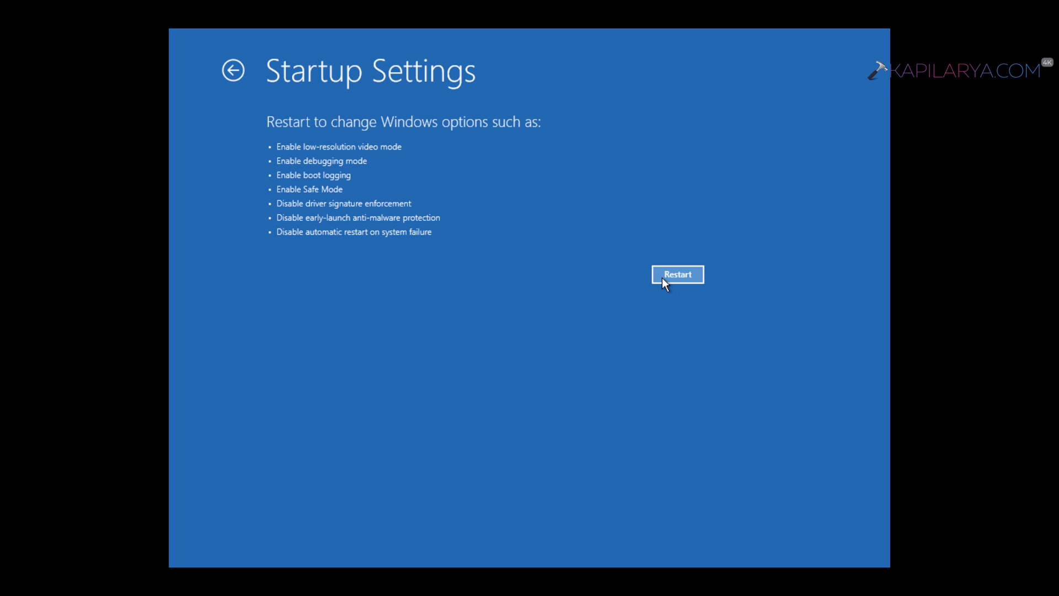
Restart from Startup Settings, enable Safe Mode and sign in to the Safe Mode desktop.
{"action": "left_click", "coordinate": [676, 273]}
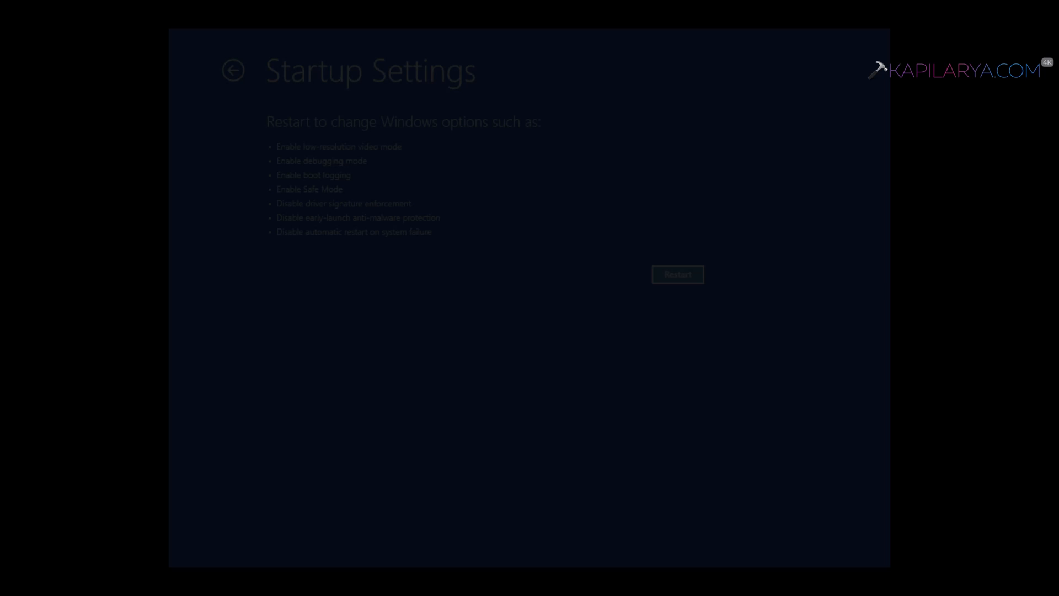
{"action": "left_click", "coordinate": [677, 275]}
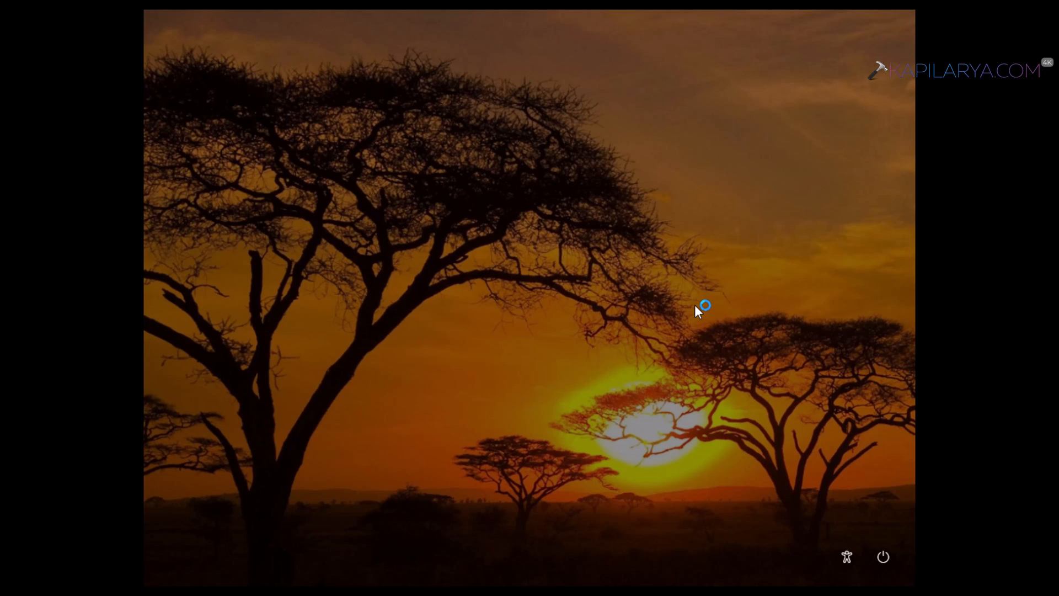
{"action": "mouse_move", "coordinate": [699, 311]}
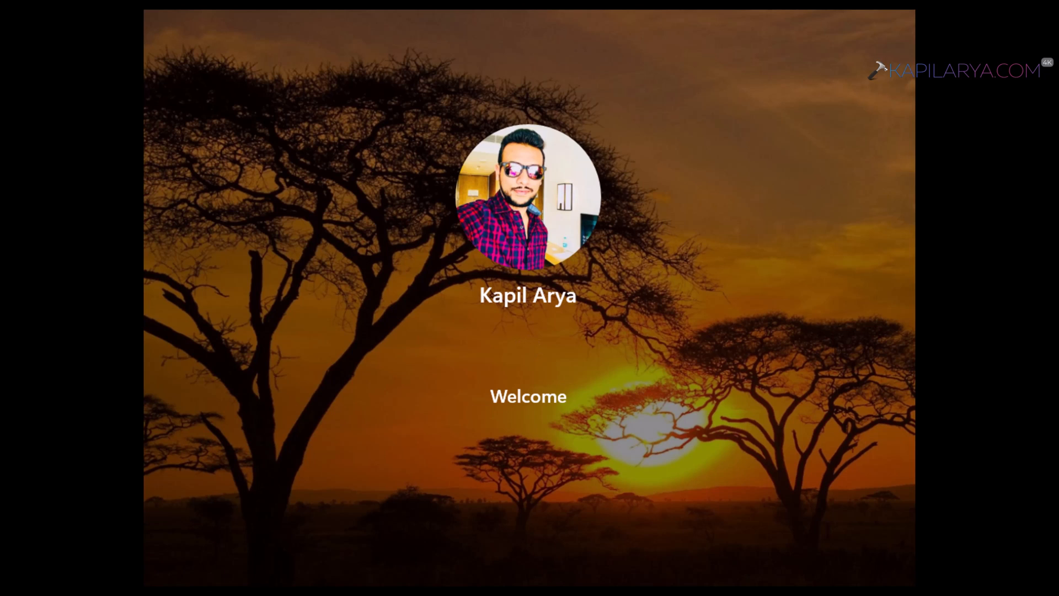
{"action": "left_click", "coordinate": [528, 396]}
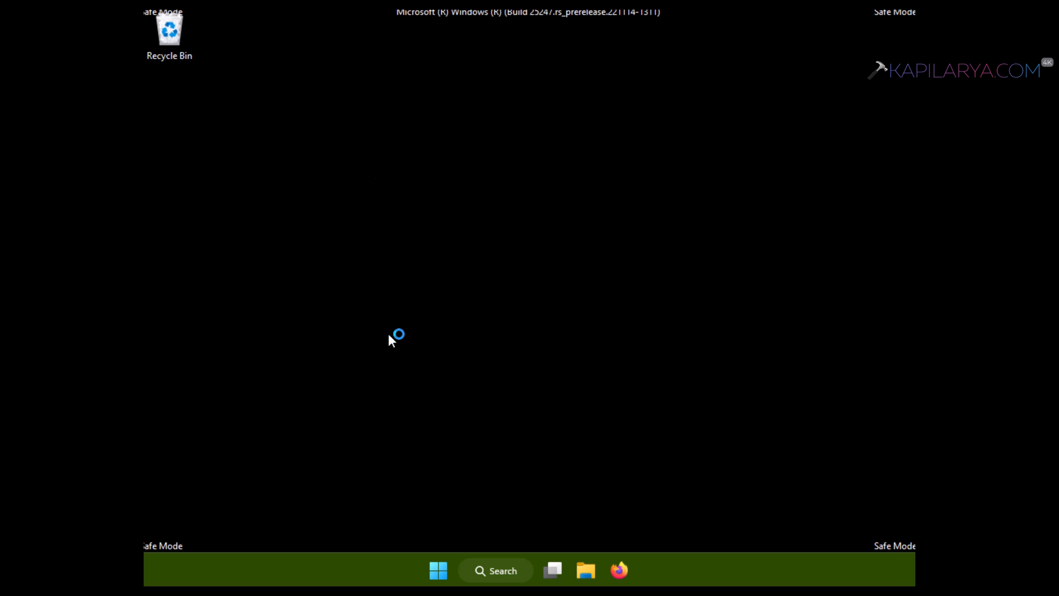
{"action": "mouse_move", "coordinate": [422, 474]}
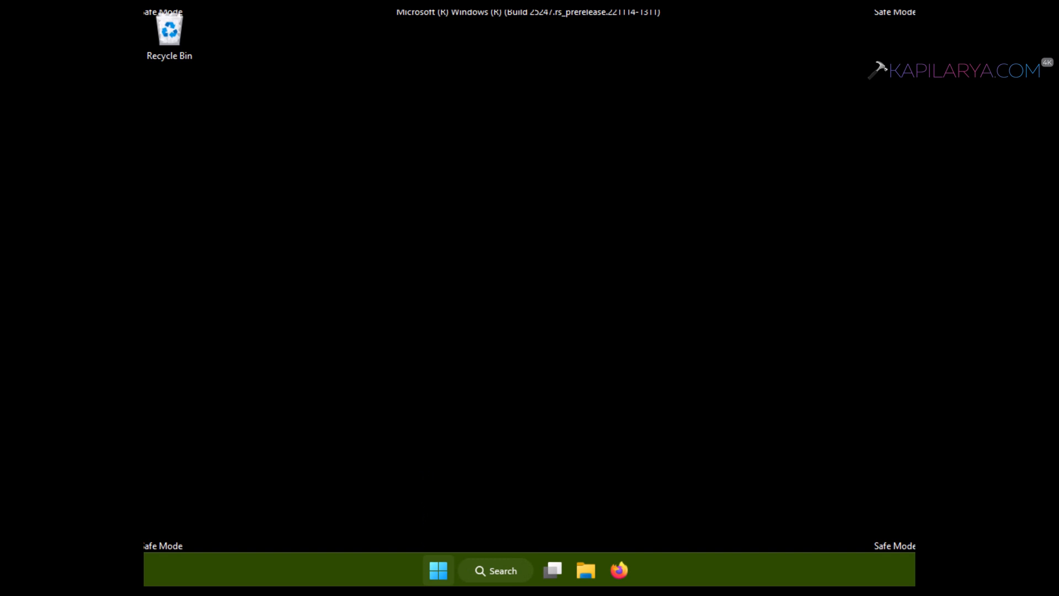
{"action": "mouse_move", "coordinate": [167, 559]}
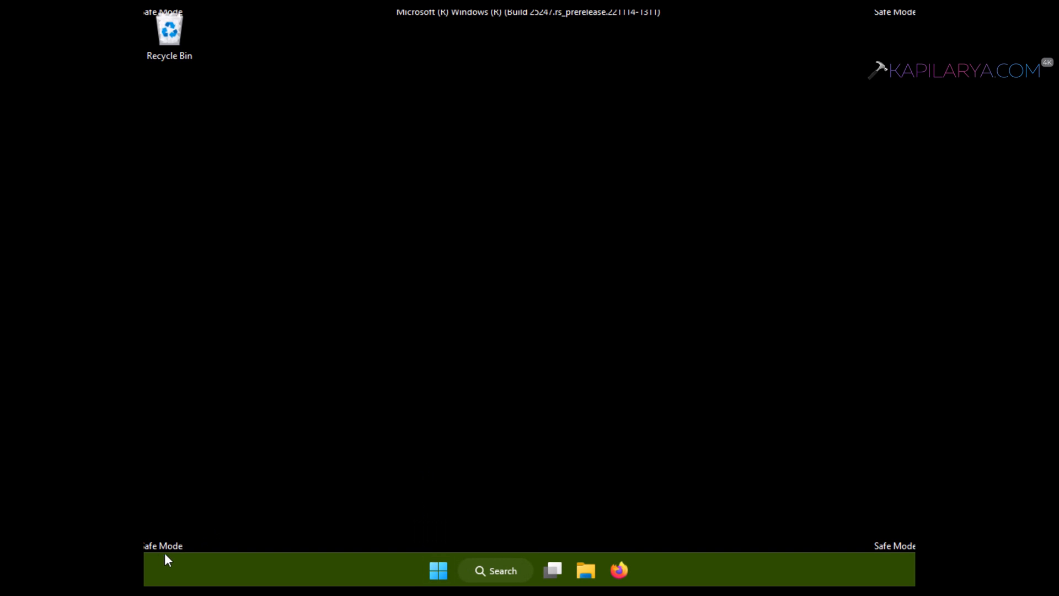
{"action": "mouse_move", "coordinate": [875, 554]}
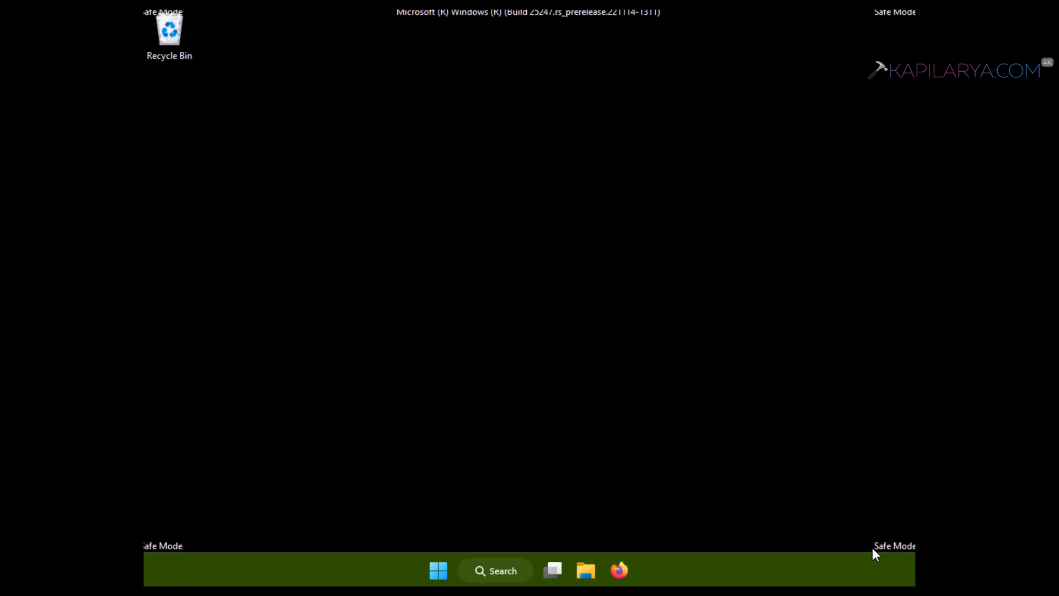
{"action": "mouse_move", "coordinate": [532, 487]}
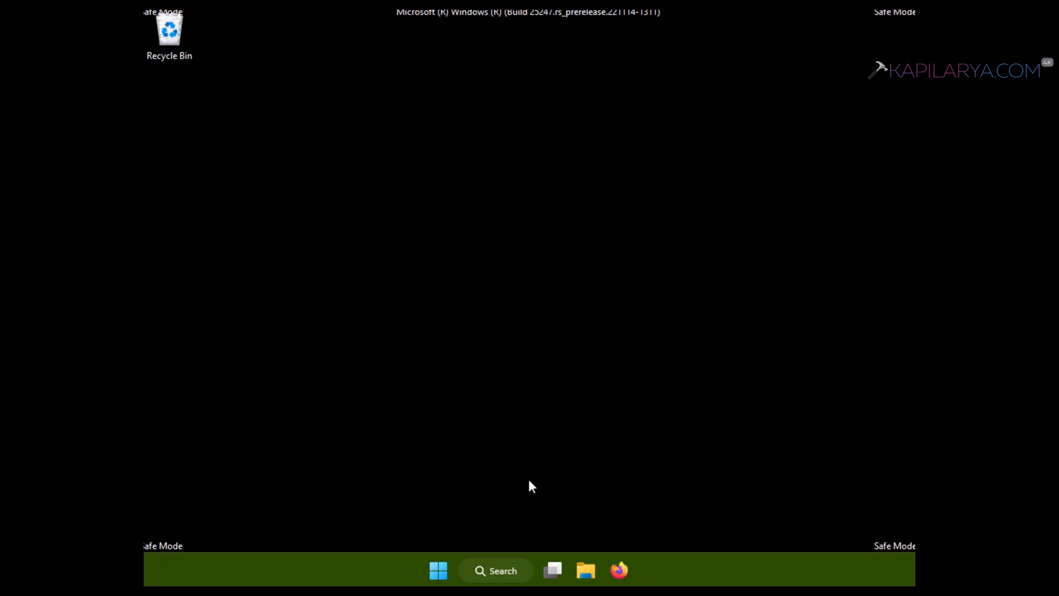
{"action": "mouse_move", "coordinate": [439, 571]}
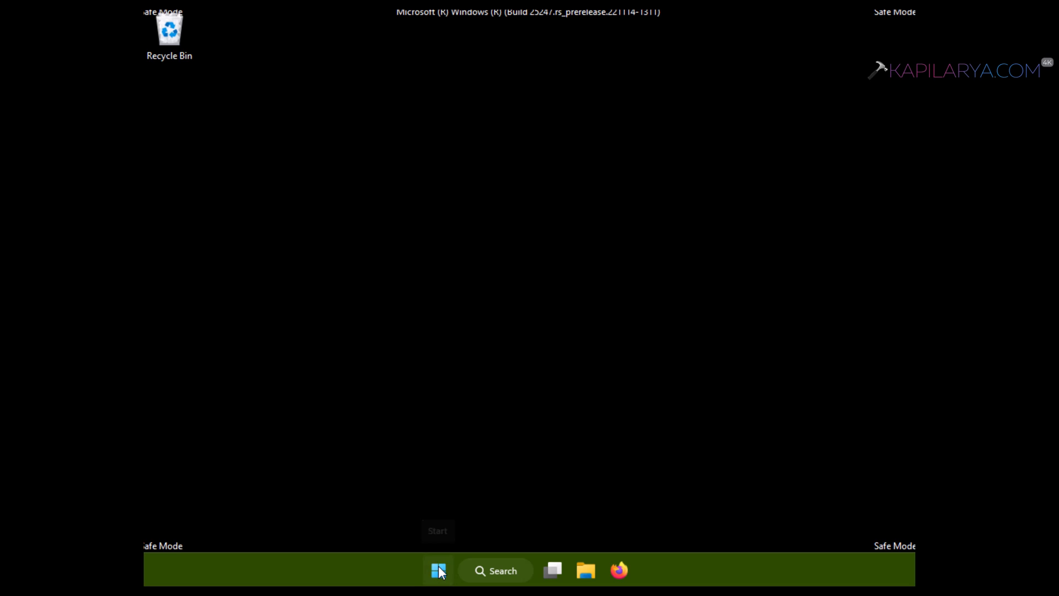
Restart the computer from the Safe Mode desktop via the Start button's power actions.
{"action": "right_click", "coordinate": [438, 571]}
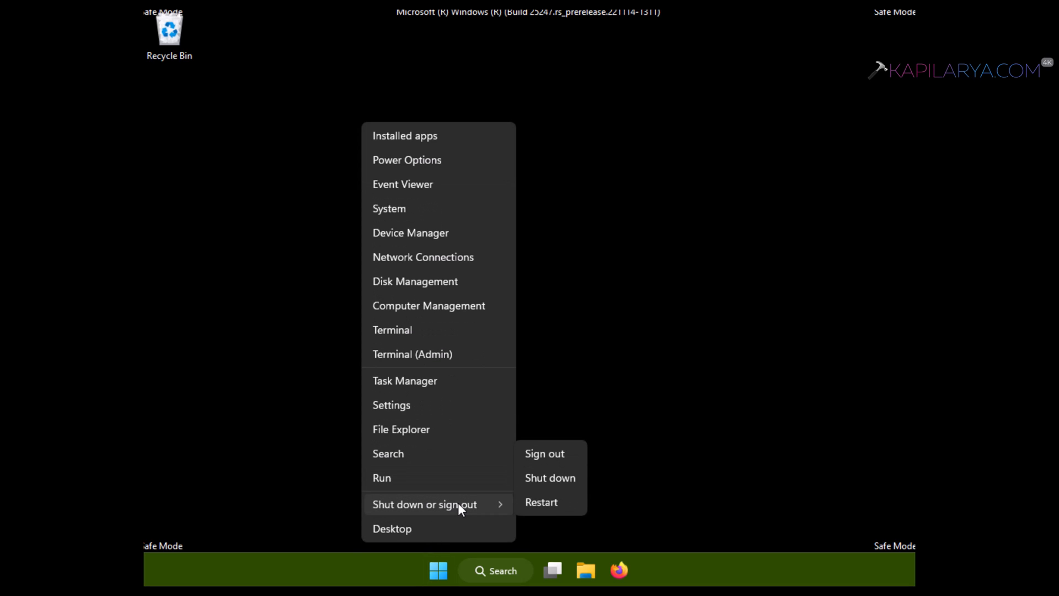
{"action": "mouse_move", "coordinate": [566, 515]}
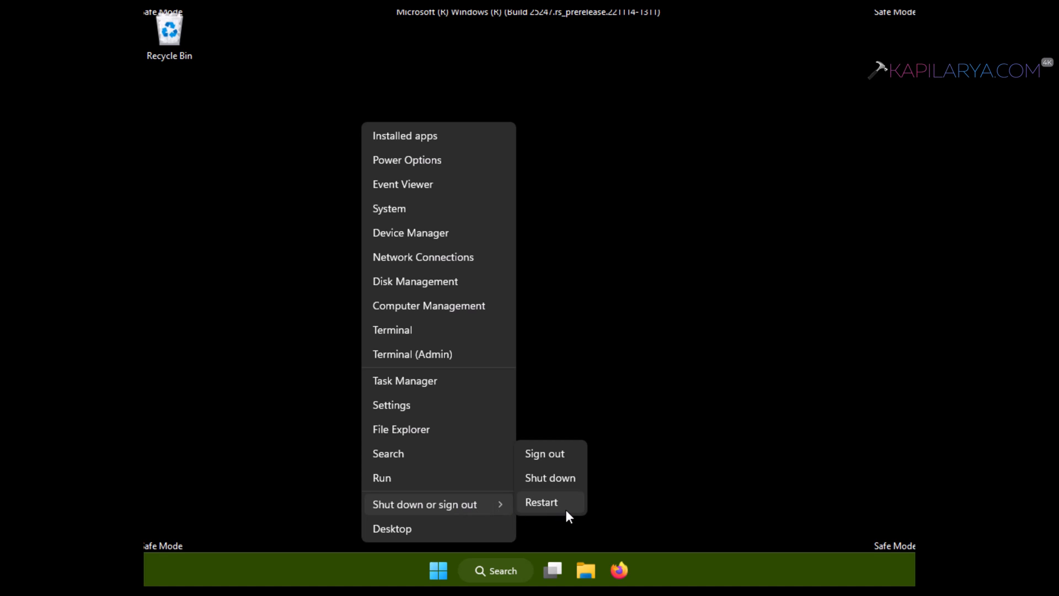
{"action": "left_click", "coordinate": [541, 503]}
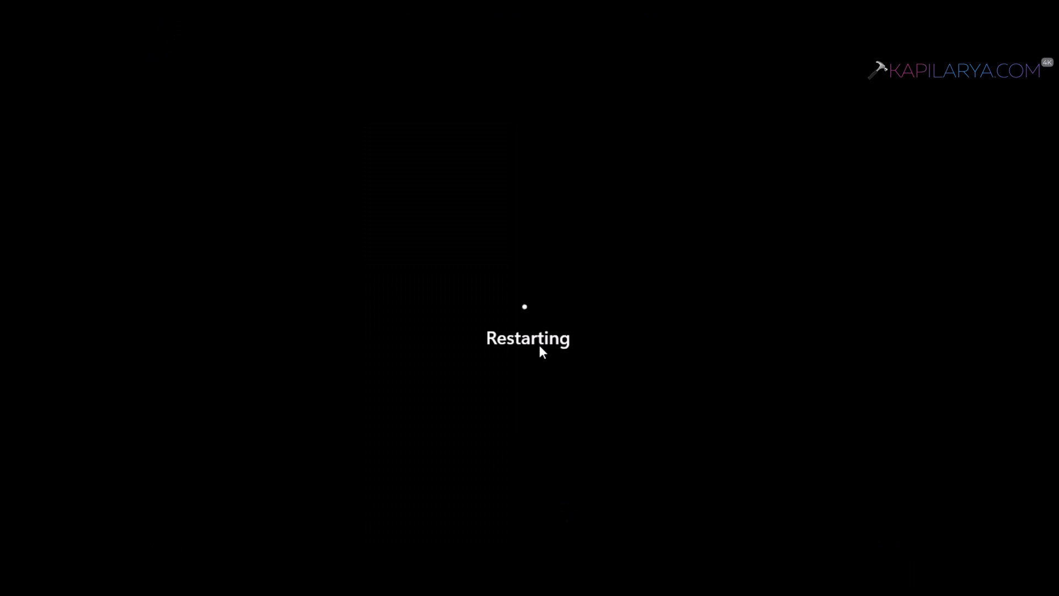
{"action": "mouse_move", "coordinate": [514, 388]}
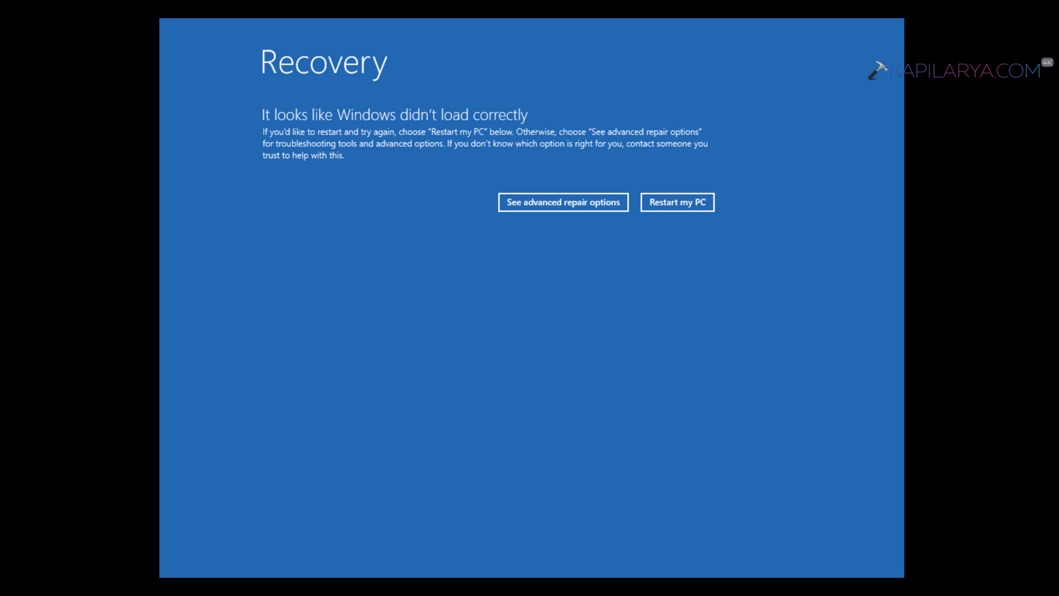
{"action": "mouse_move", "coordinate": [361, 144]}
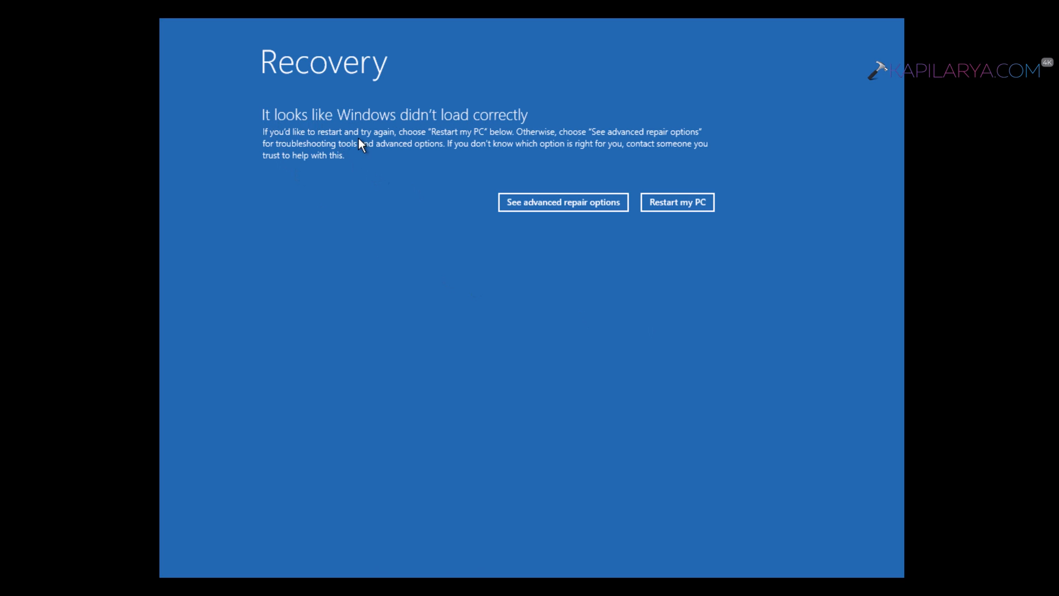
{"action": "mouse_move", "coordinate": [622, 140]}
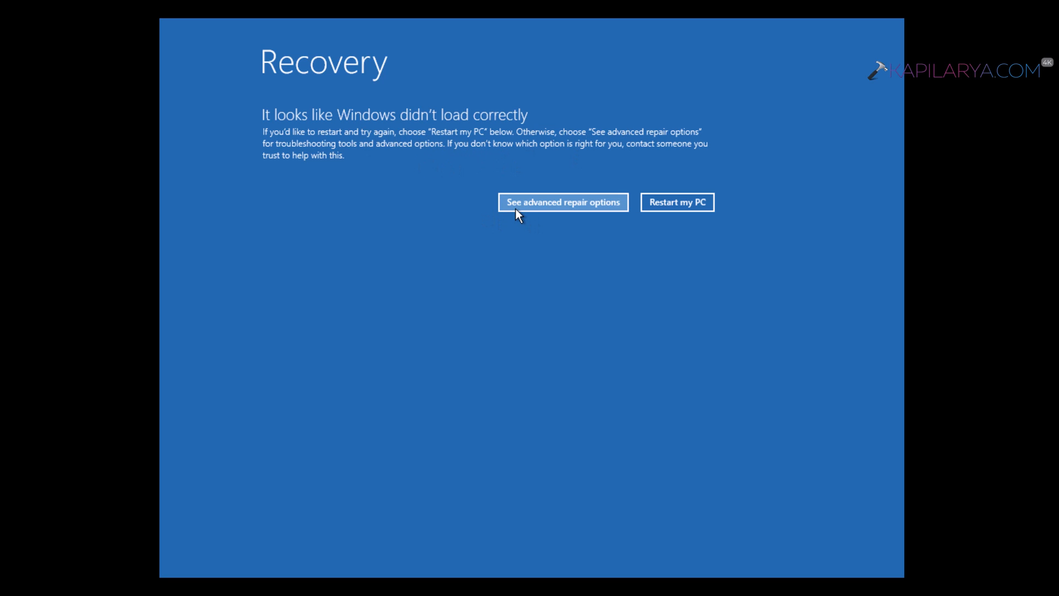
From advanced repair options, reach Startup Settings again and trigger its restart.
{"action": "left_click", "coordinate": [562, 202]}
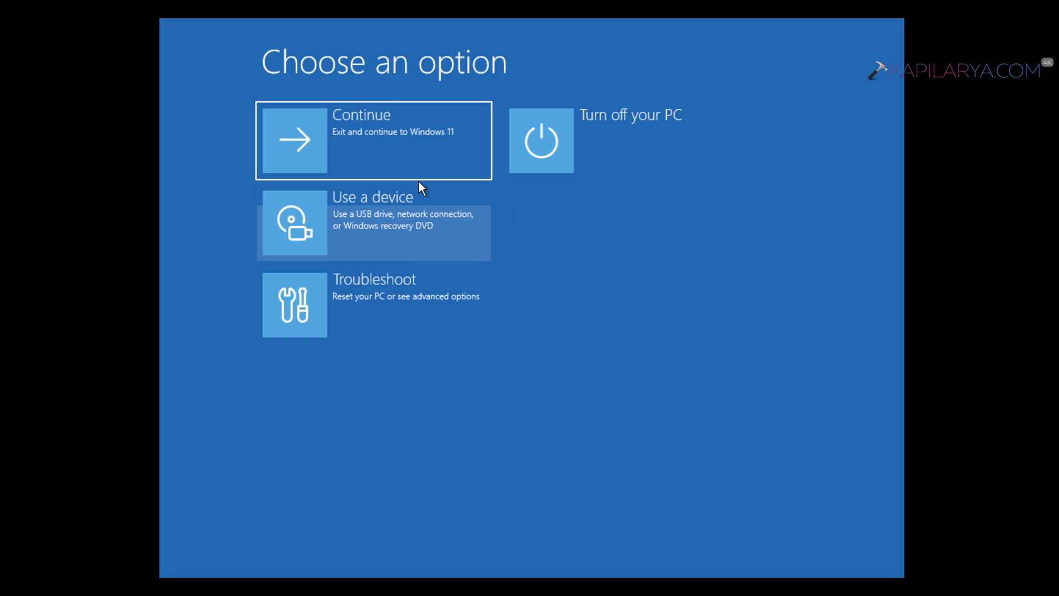
{"action": "mouse_move", "coordinate": [412, 308]}
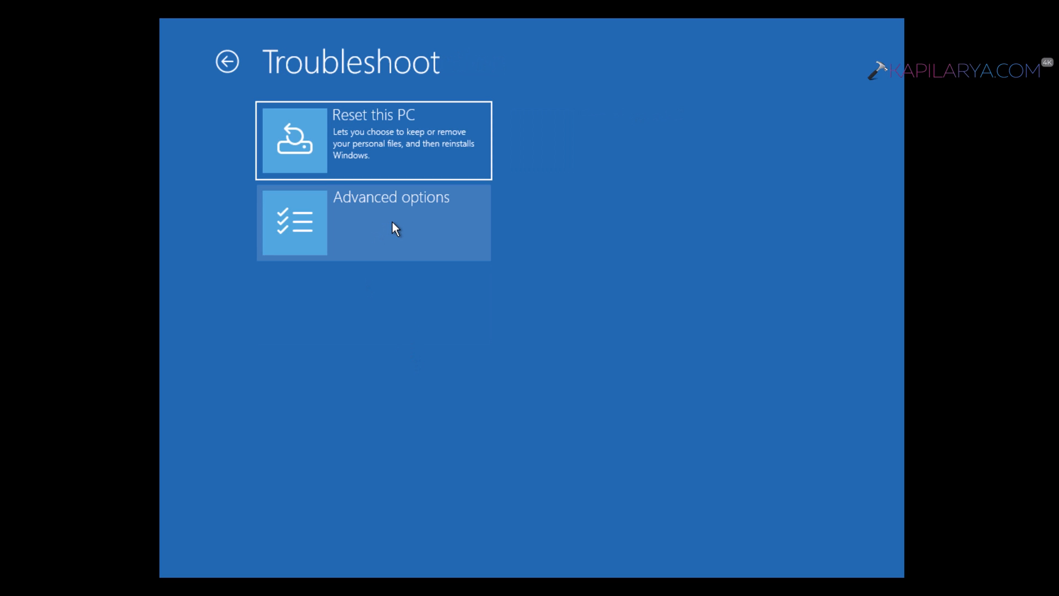
{"action": "left_click", "coordinate": [375, 222]}
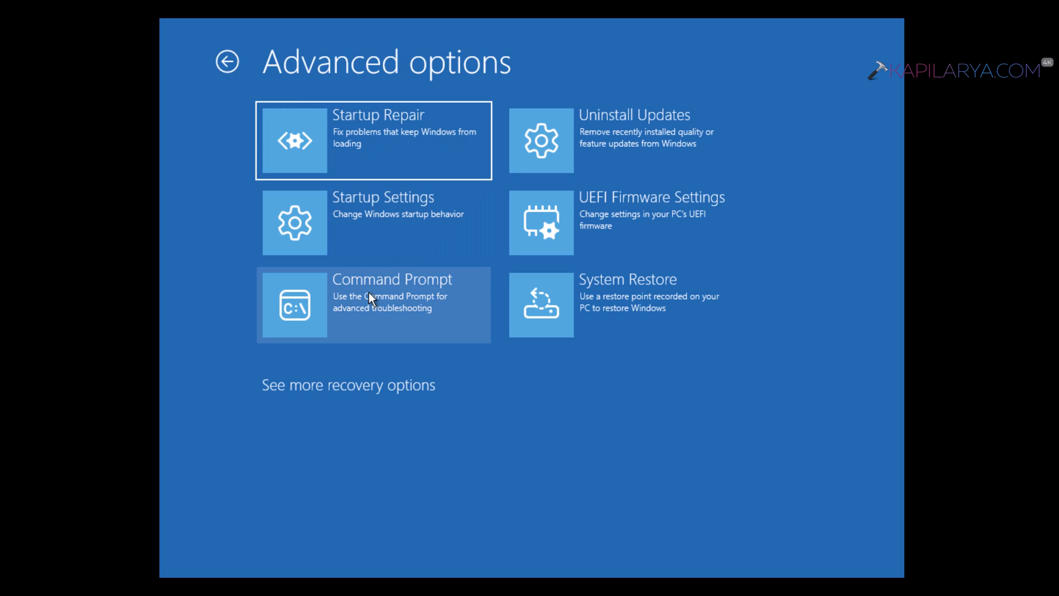
{"action": "mouse_move", "coordinate": [399, 223]}
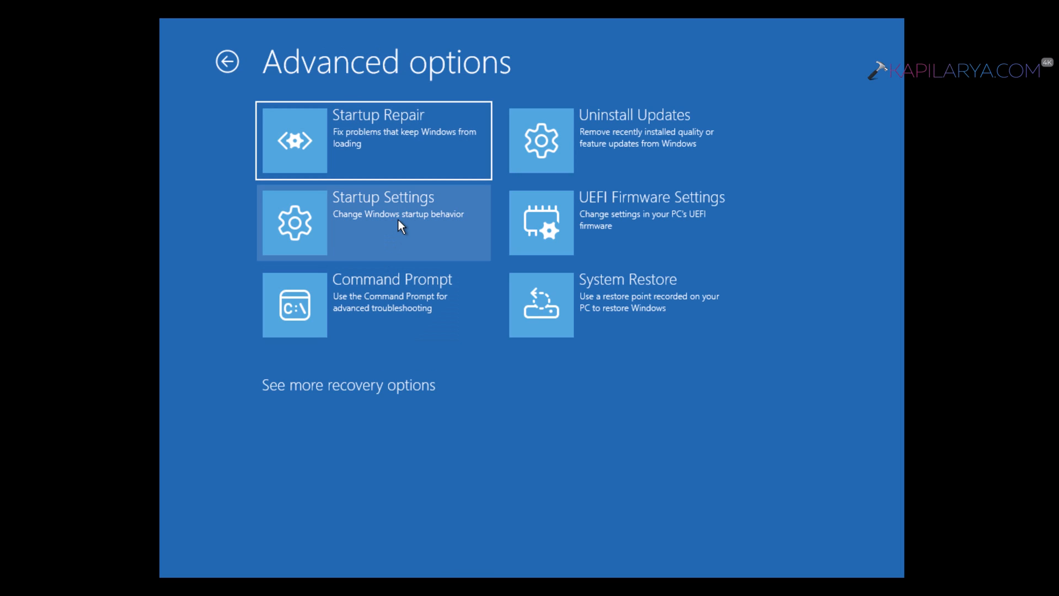
{"action": "left_click", "coordinate": [383, 222]}
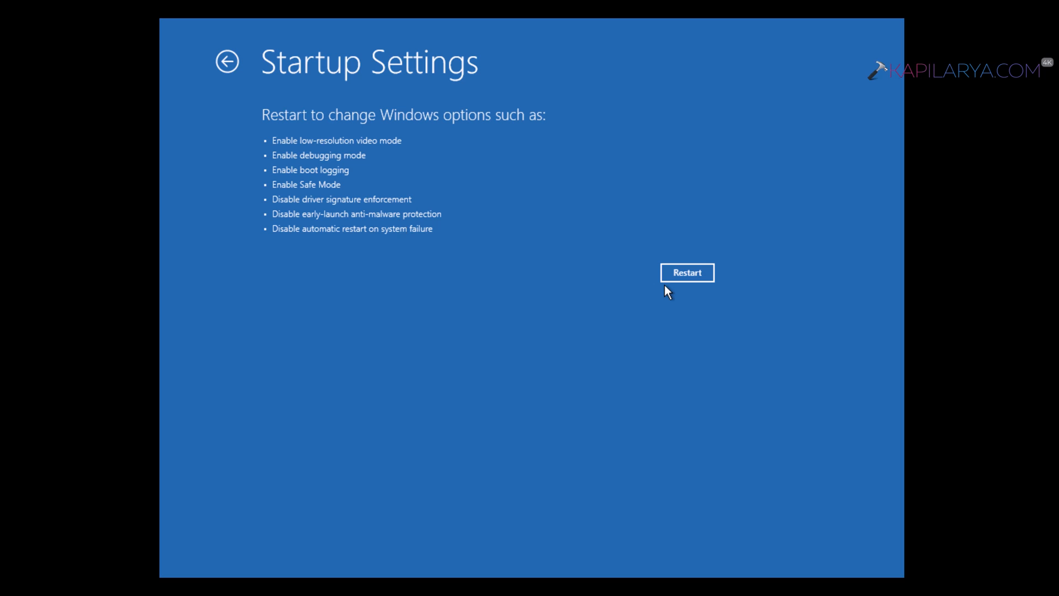
{"action": "mouse_move", "coordinate": [593, 95]}
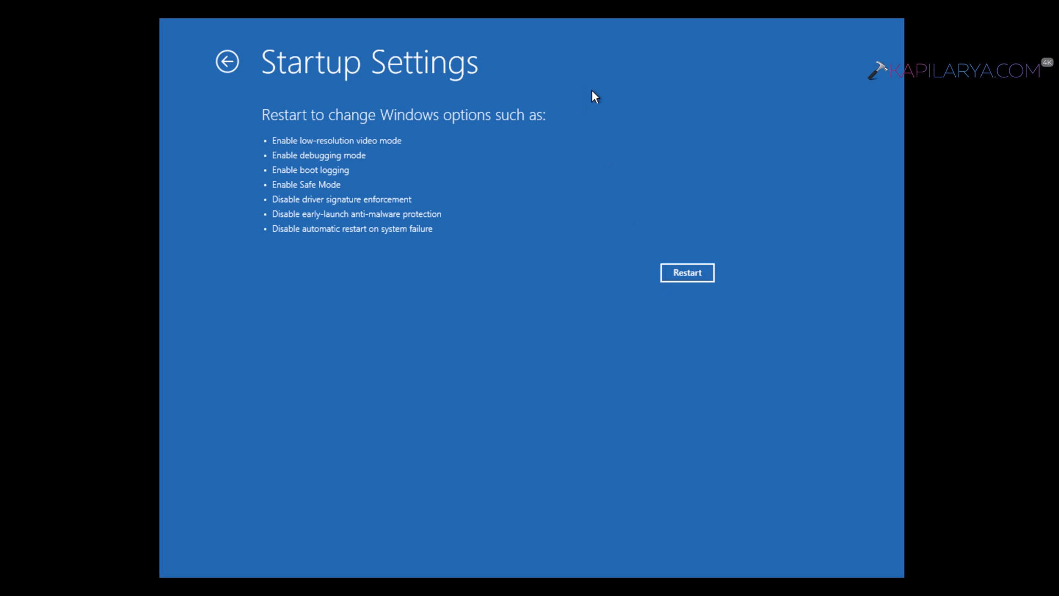
{"action": "left_click", "coordinate": [688, 273]}
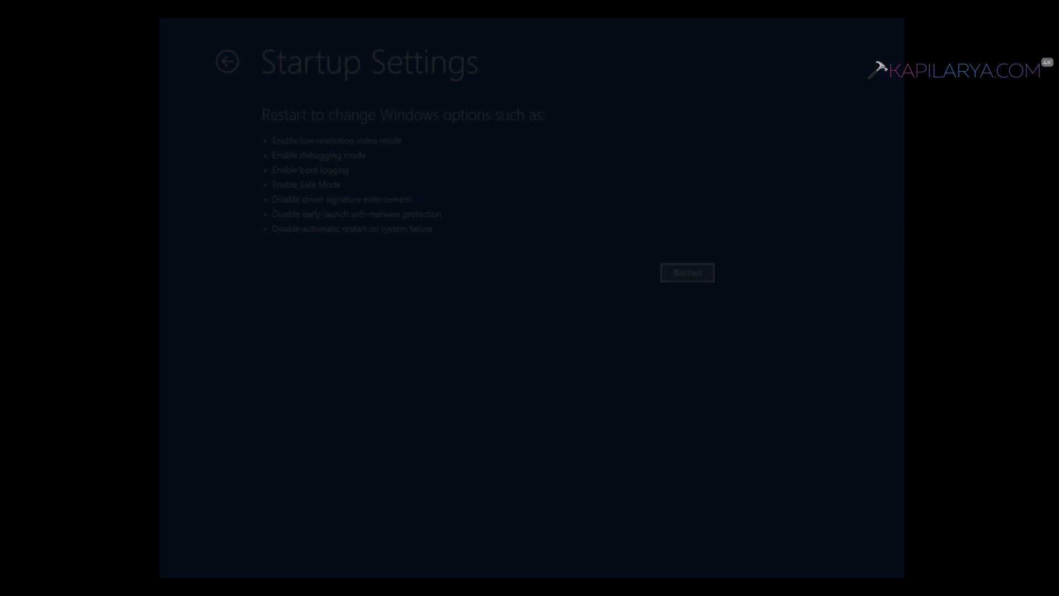
{"action": "left_click", "coordinate": [686, 272]}
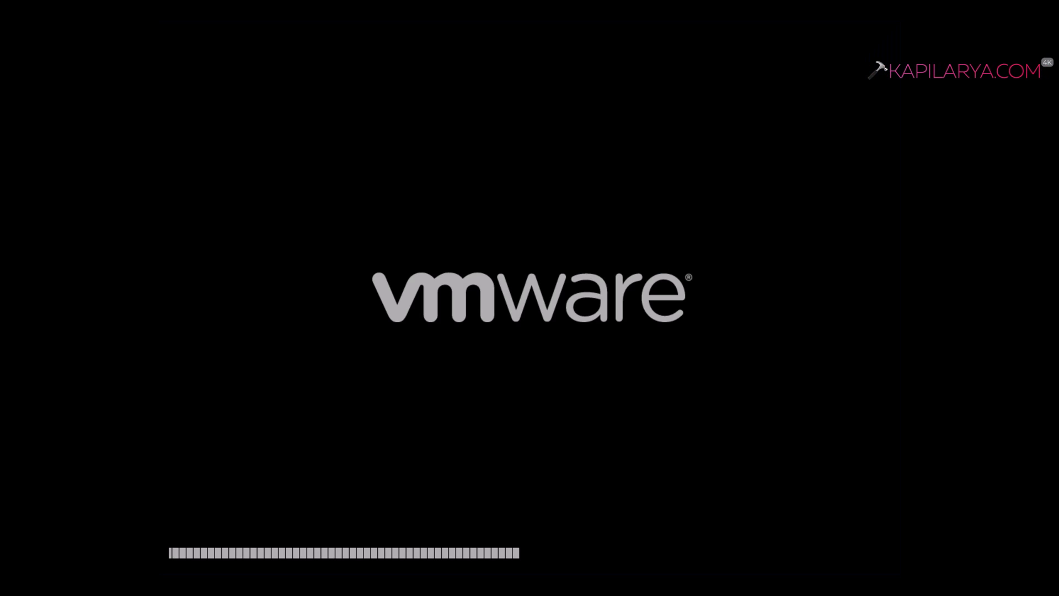